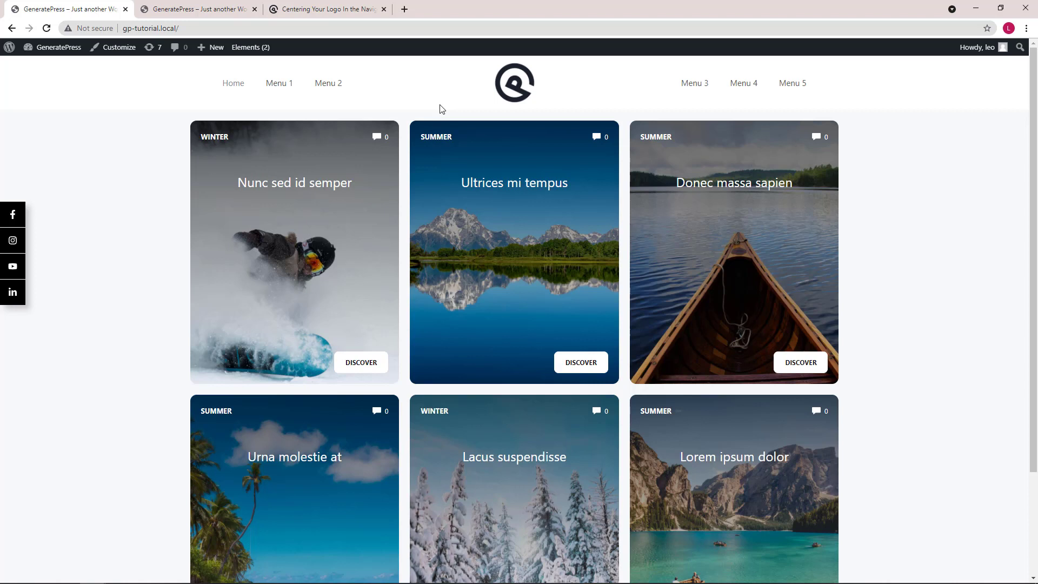
mouse_move(501, 116)
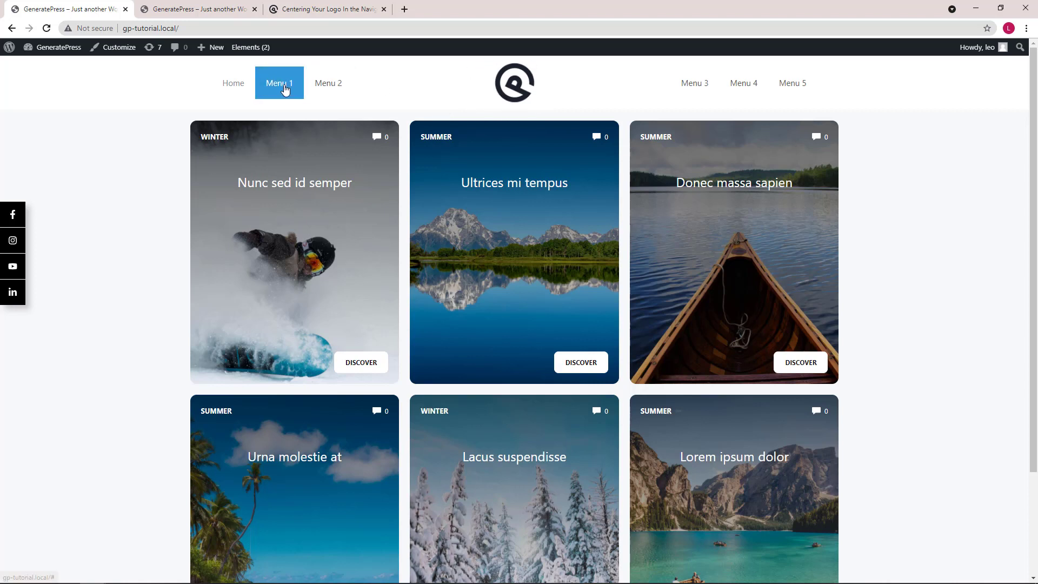
mouse_move(781, 92)
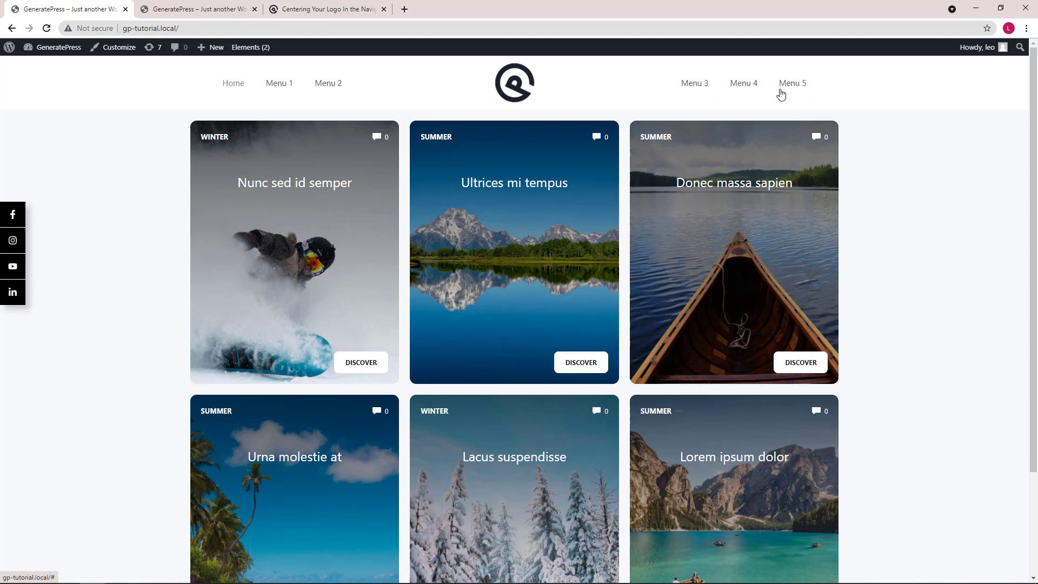
mouse_move(465, 90)
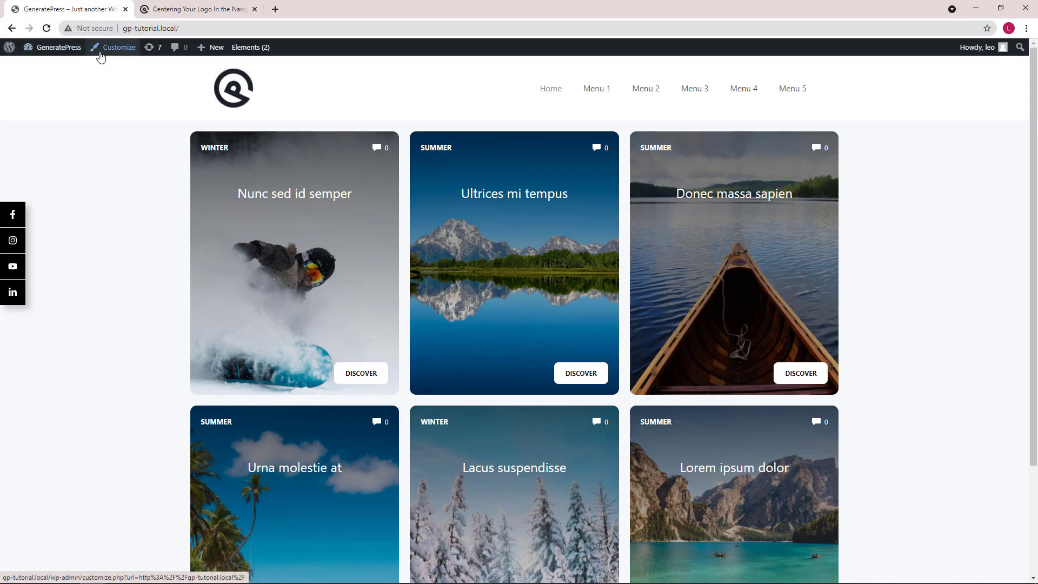
- Open the Customizer's General settings and confirm the theme structure is Flexbox
left_click(119, 47)
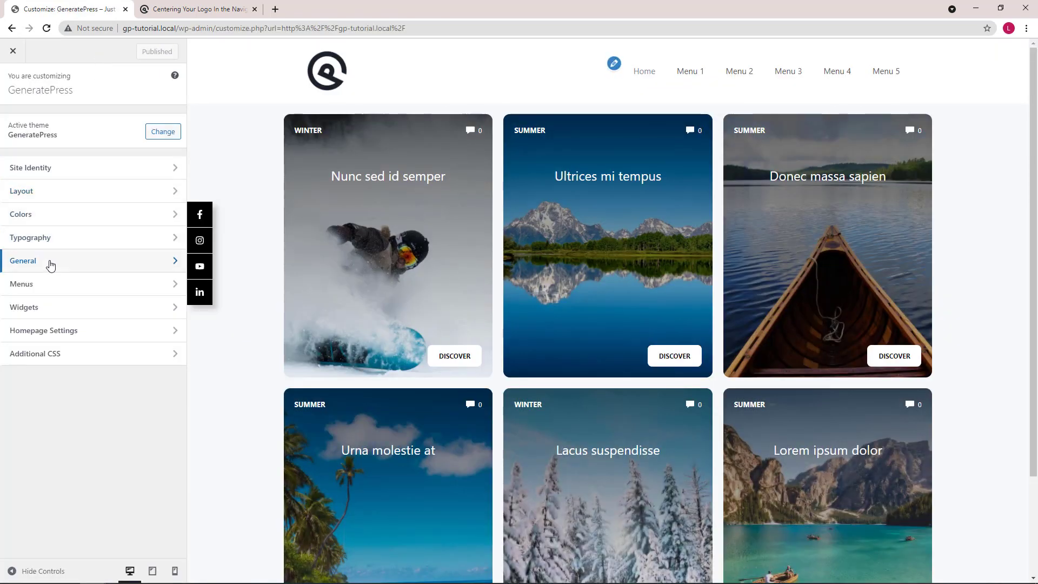
left_click(22, 260)
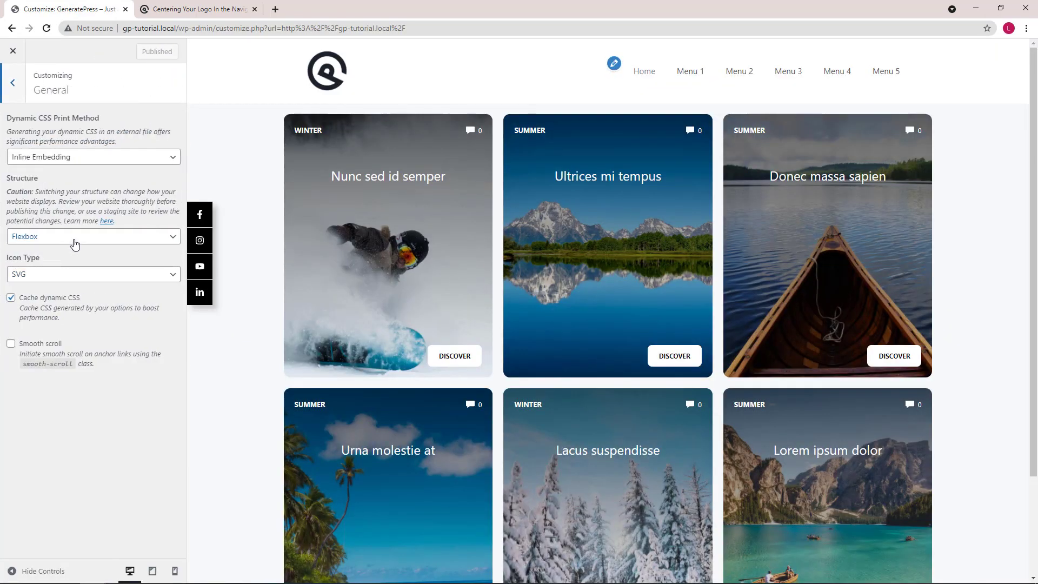
left_click(92, 236)
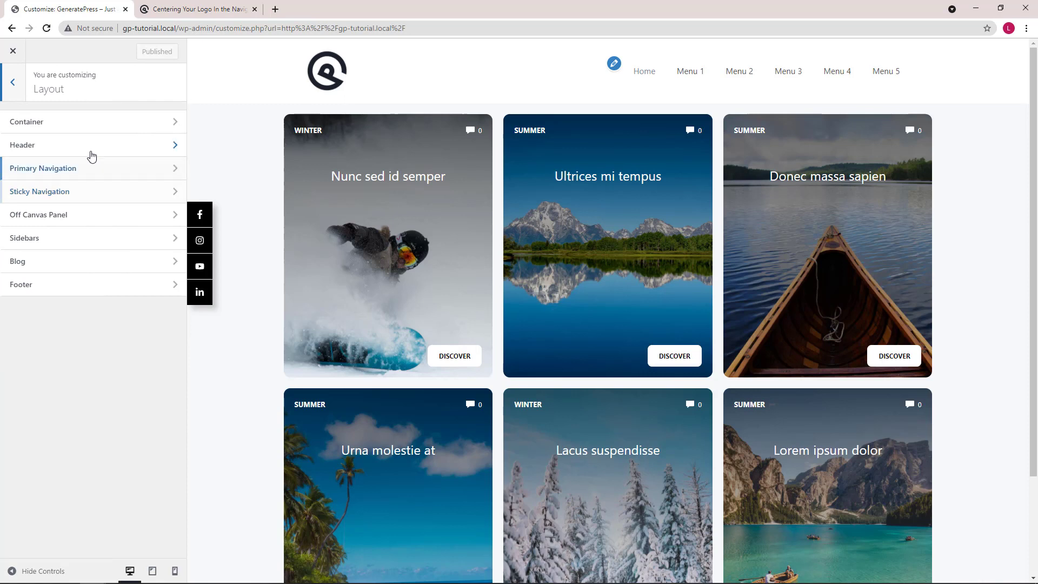
- Check that Primary Navigation location is Float Right, then switch to the logo-centering docs
left_click(22, 145)
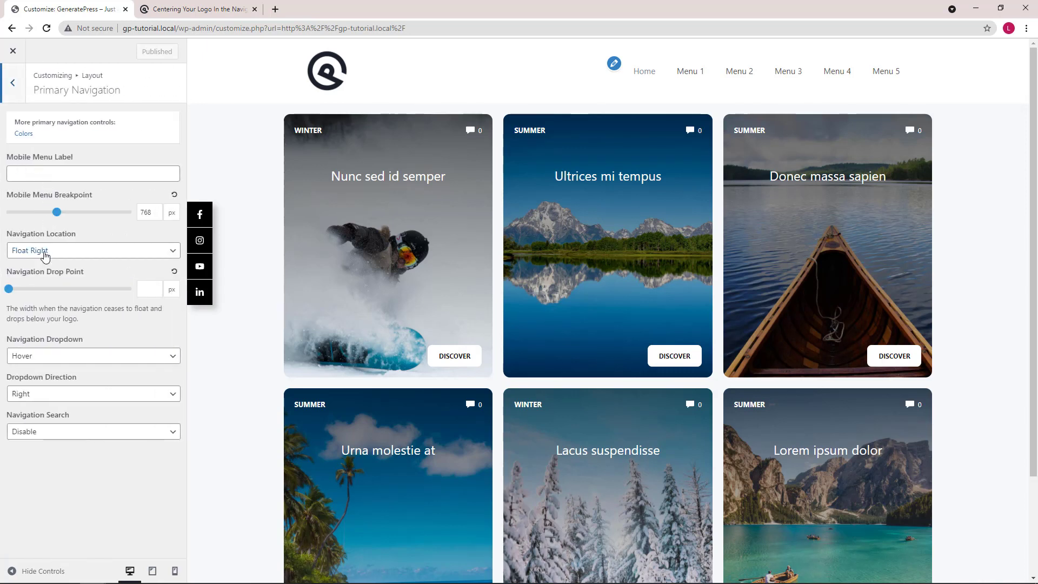
left_click(92, 251)
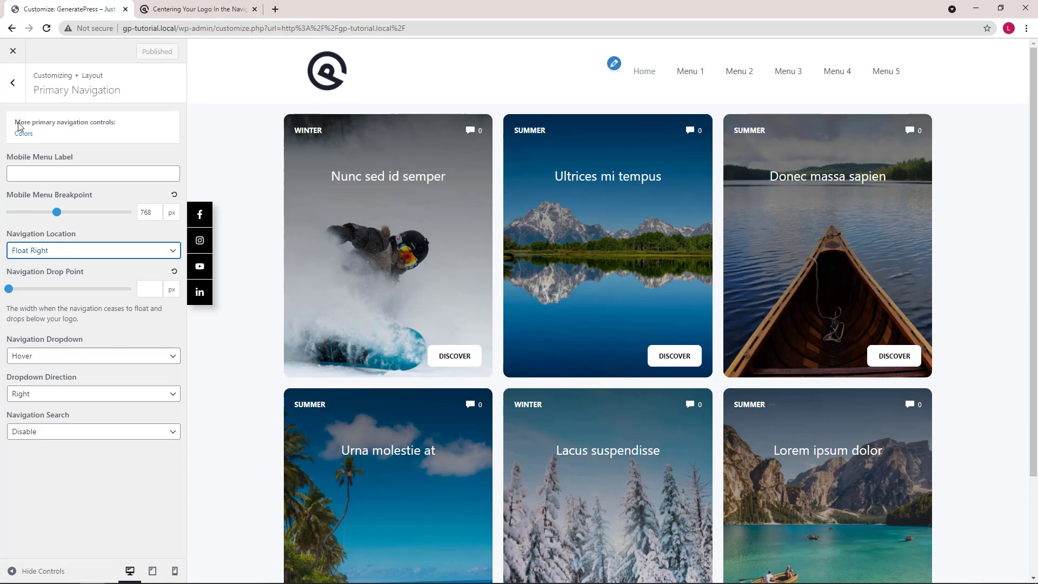
left_click(12, 82)
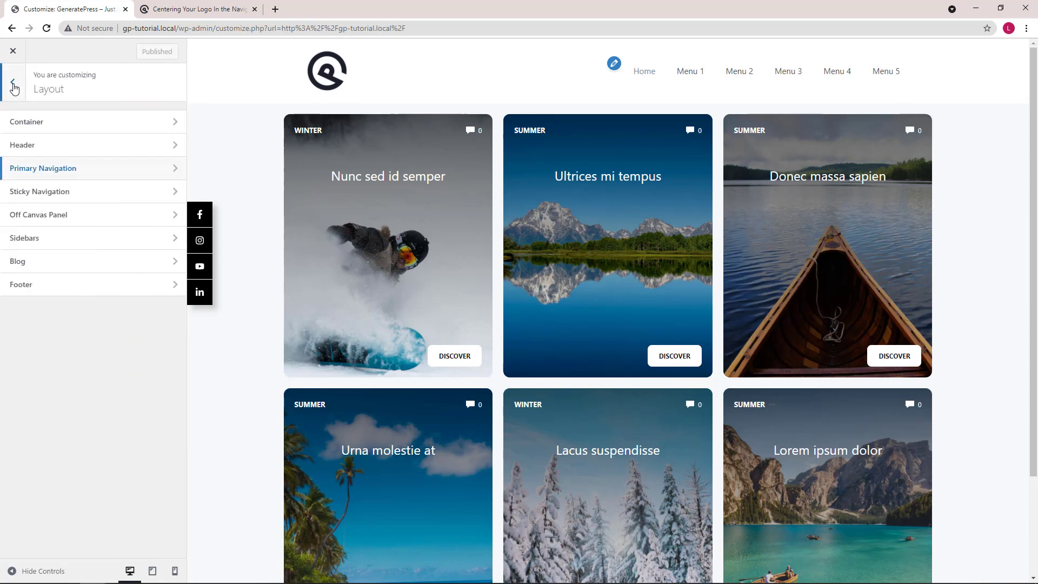
left_click(13, 86)
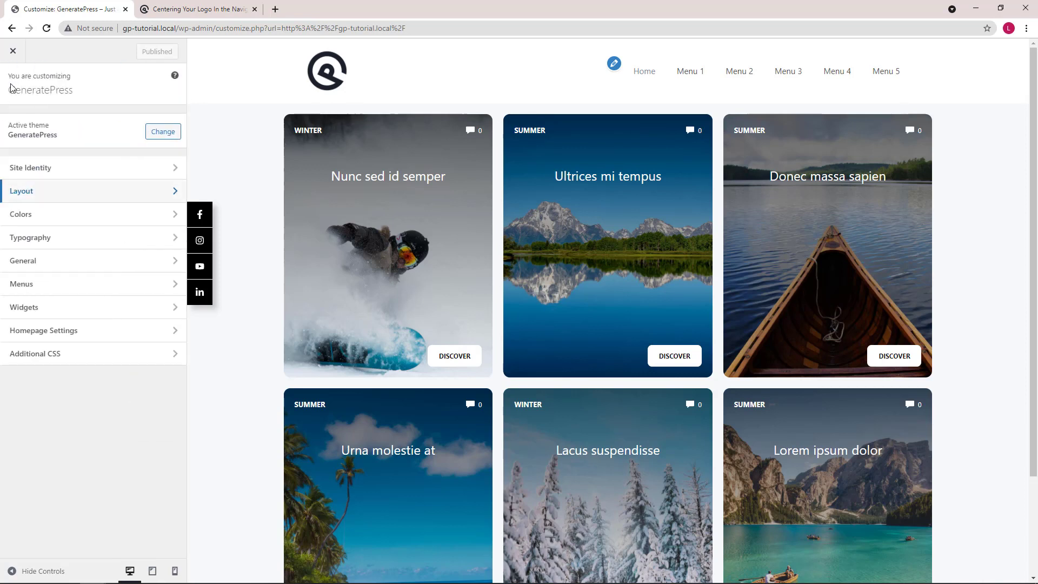
left_click(195, 8)
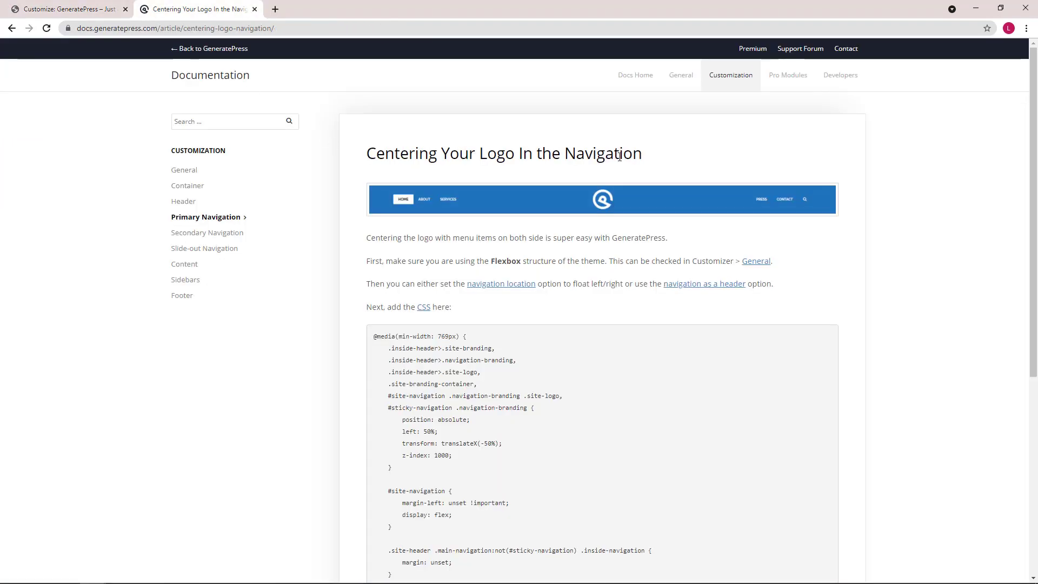
- Copy the logo-centering CSS snippet from the docs and return to Additional CSS
scroll("down", 3)
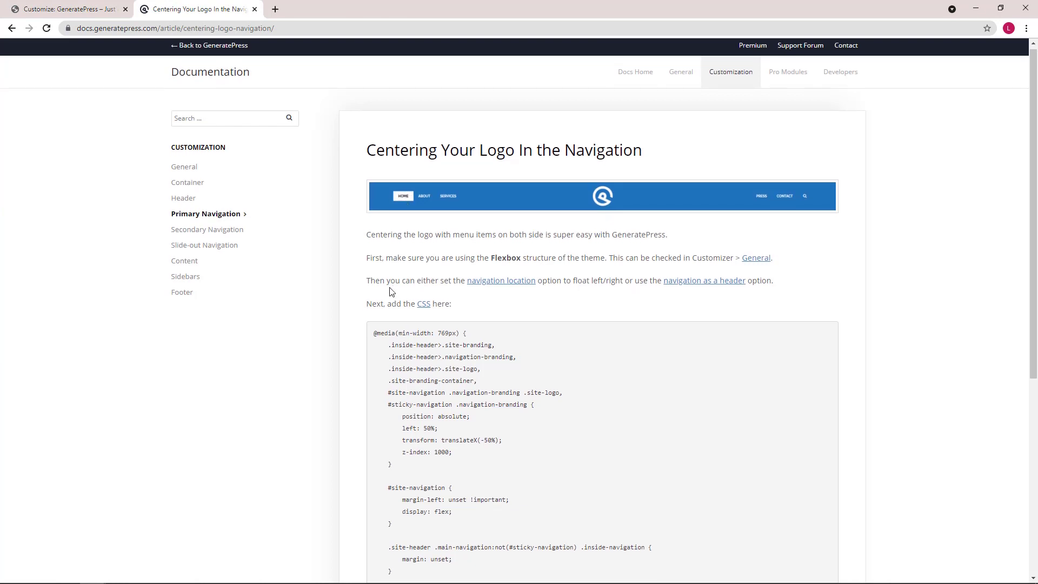
scroll("down", 3)
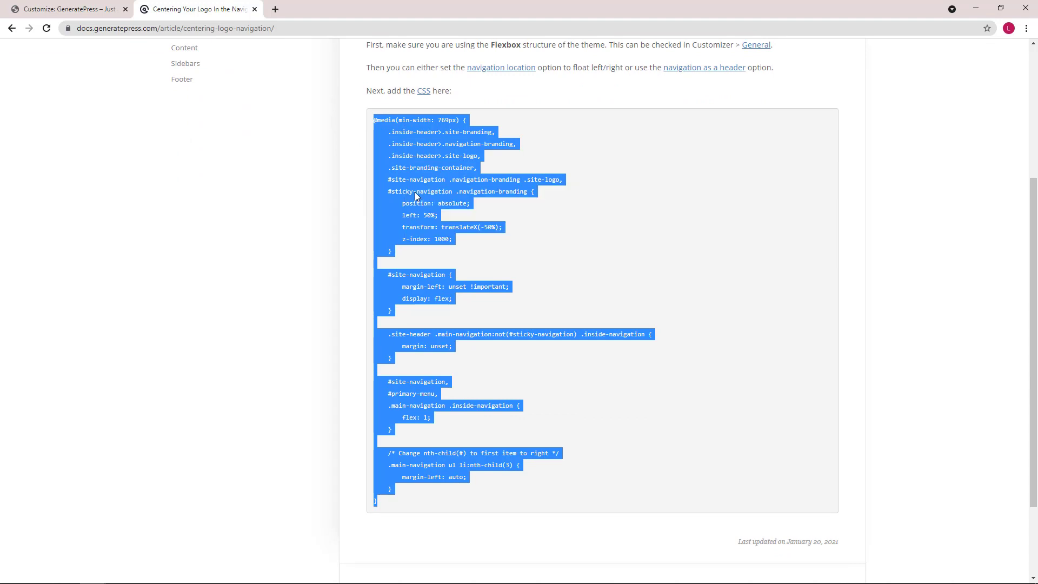
left_click(66, 9)
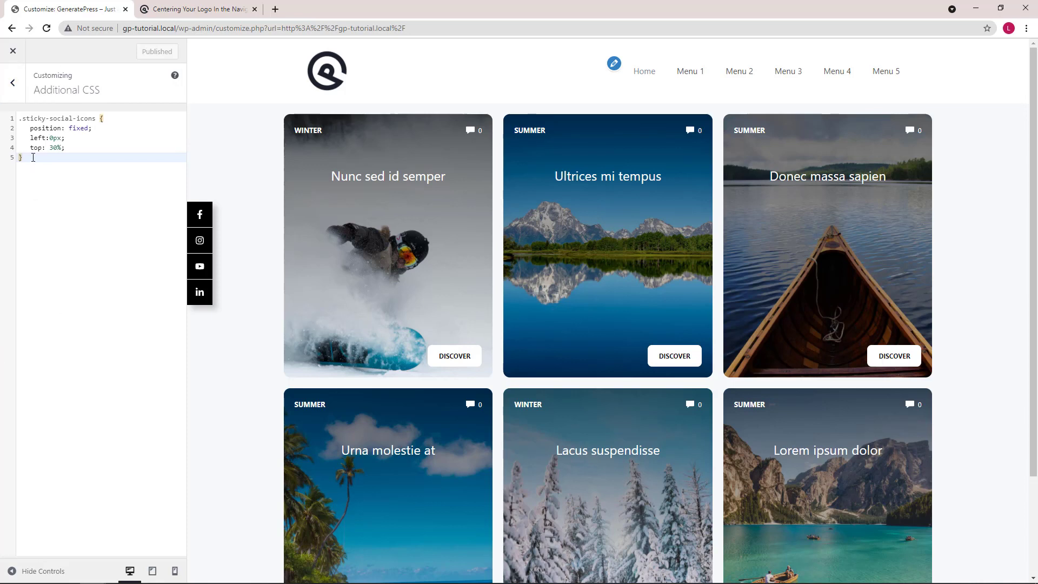
- Paste the centering CSS into Additional CSS, change nth-child(3) to nth-child(4), and publish
right_click(25, 175)
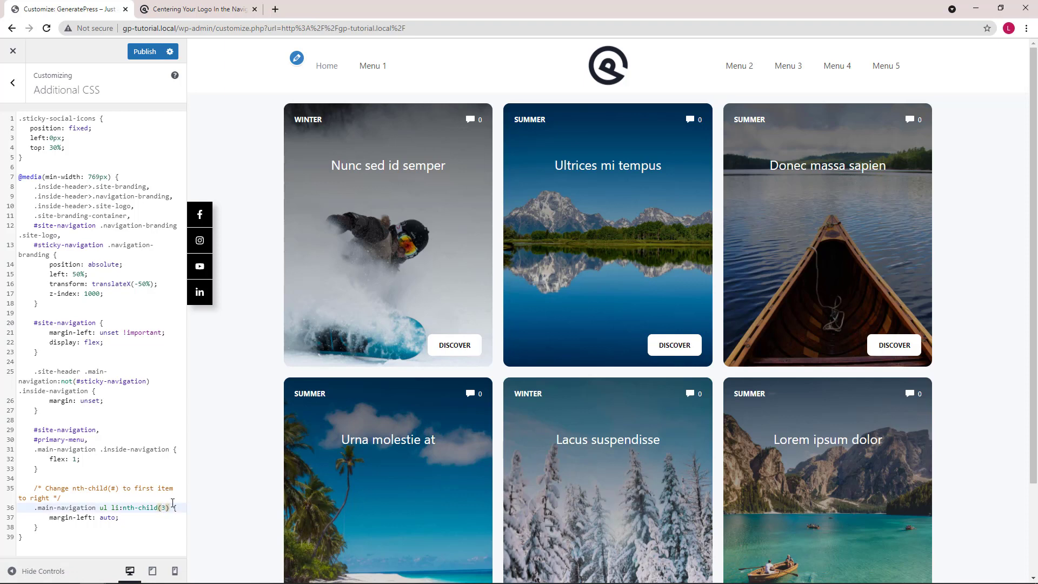
type("4")
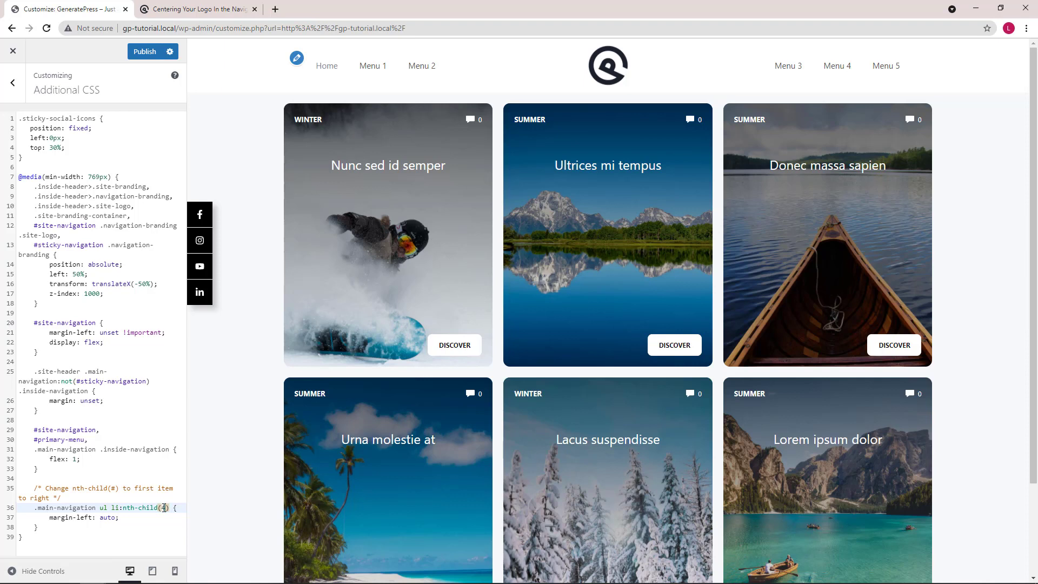
left_click(422, 66)
type("6")
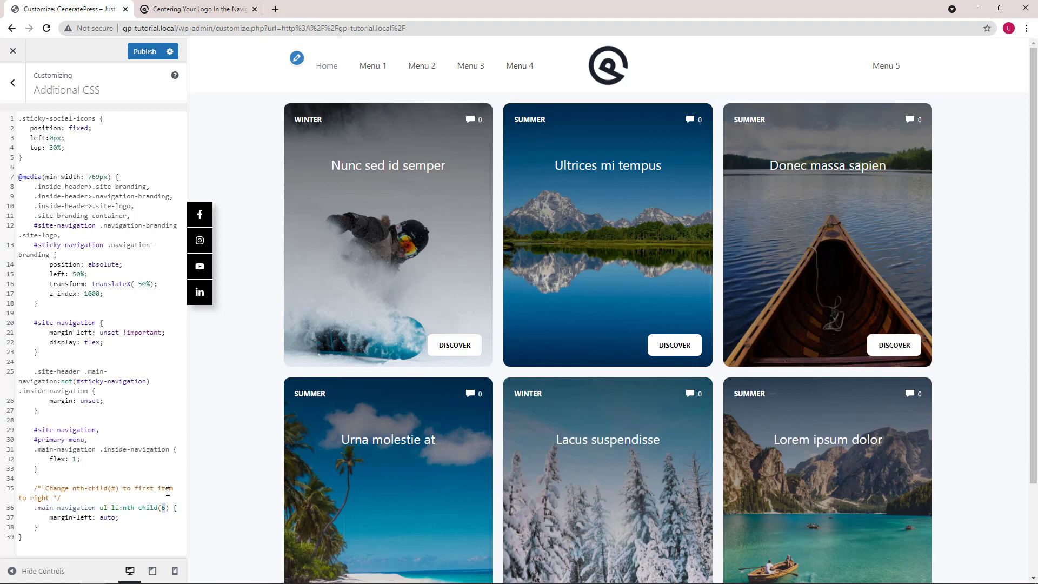
type("4")
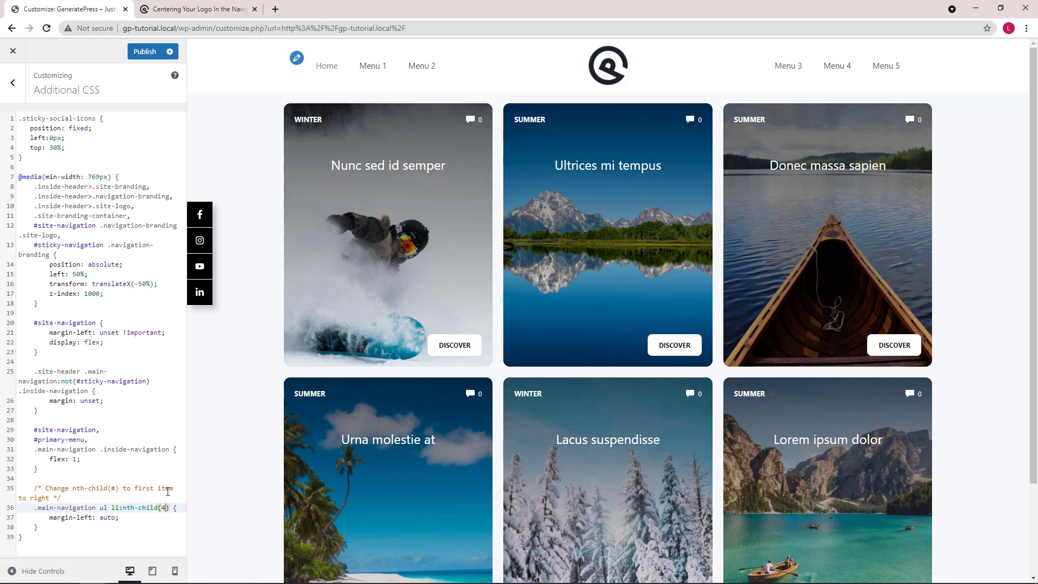
left_click(144, 51)
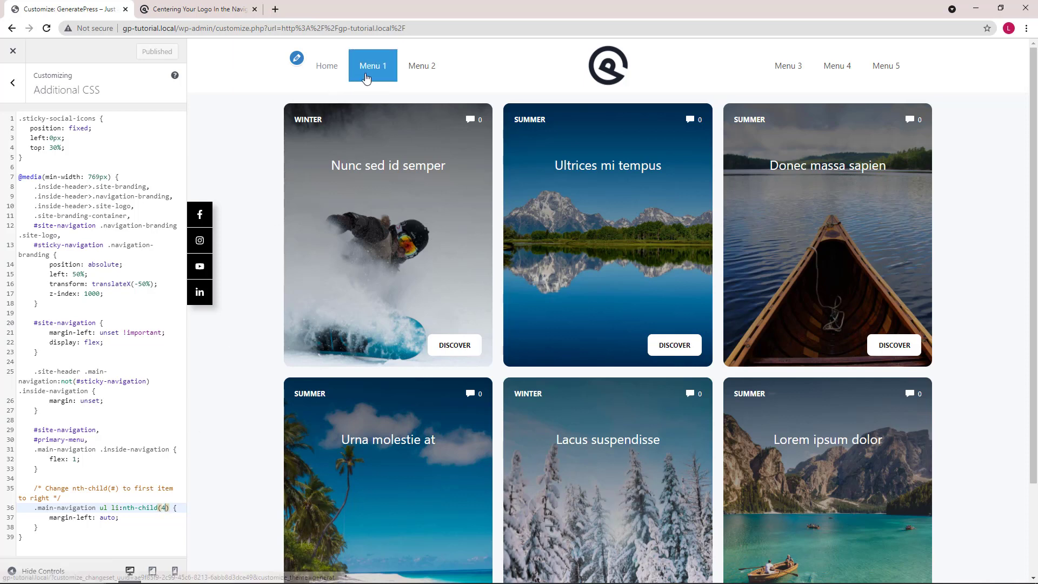
left_click(422, 66)
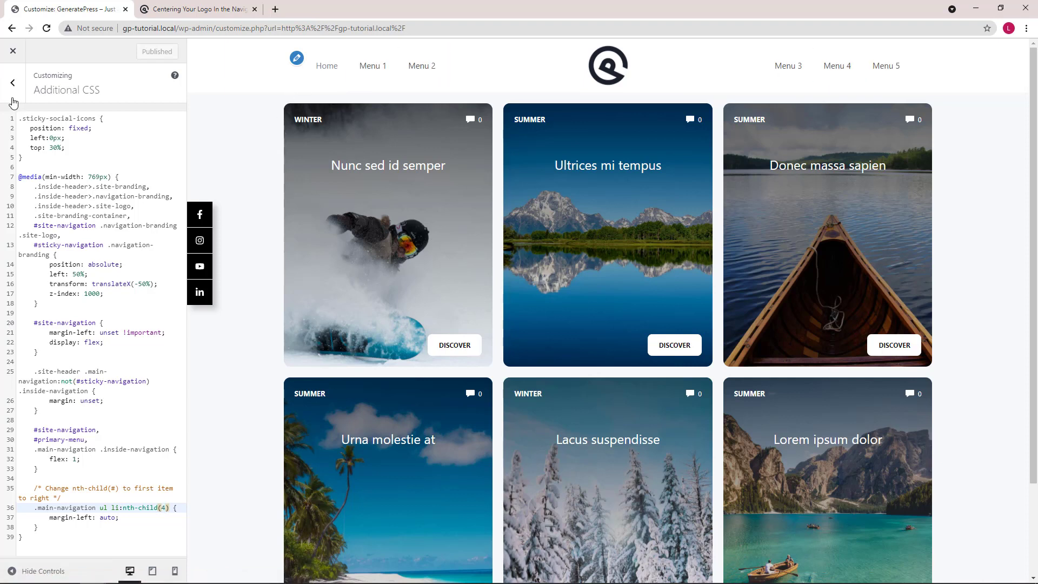
left_click(12, 82)
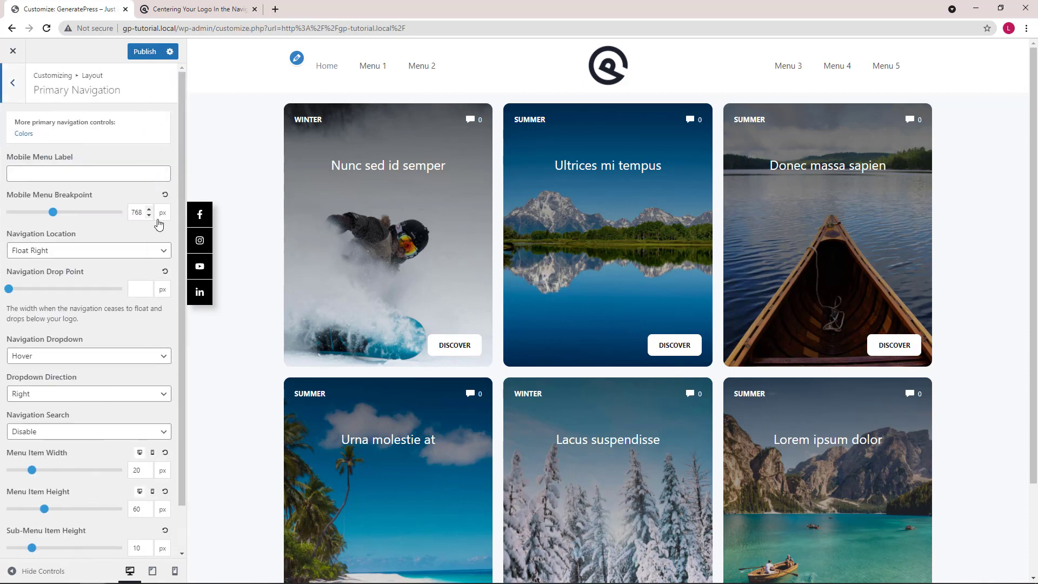
left_click_drag(45, 508, 48, 508)
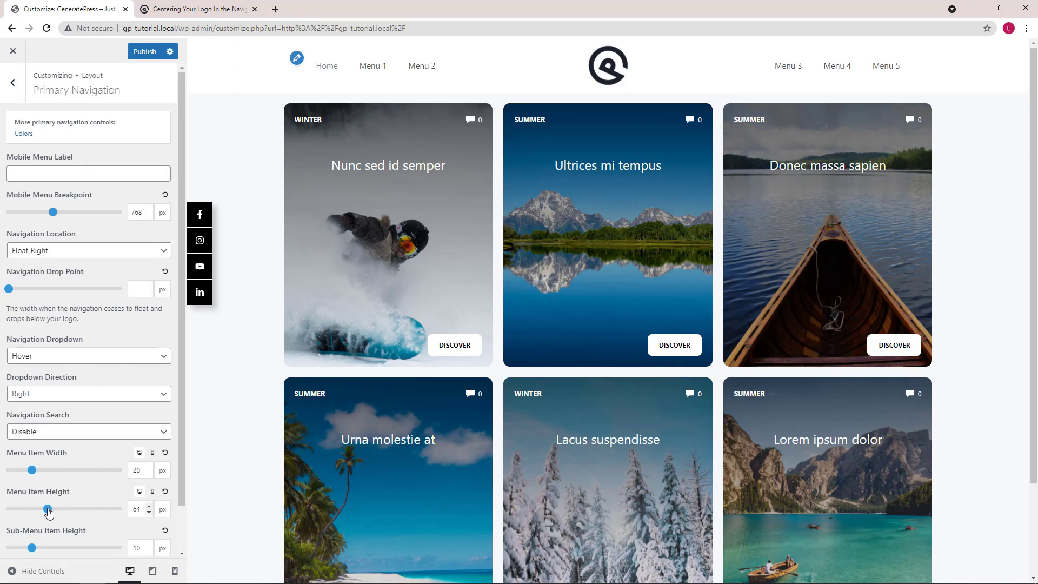
left_click_drag(48, 508, 84, 509)
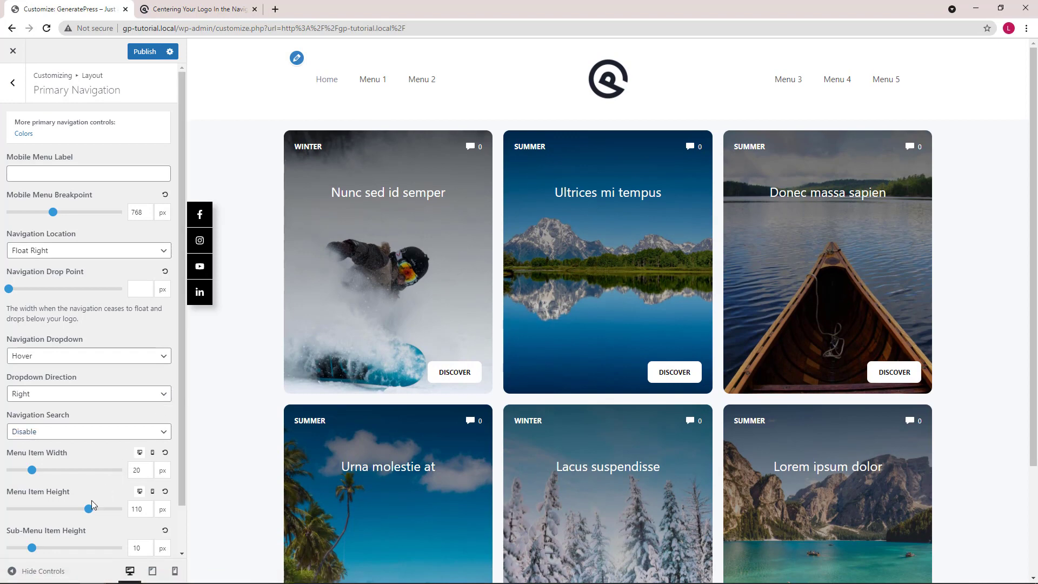
left_click_drag(92, 509, 65, 509)
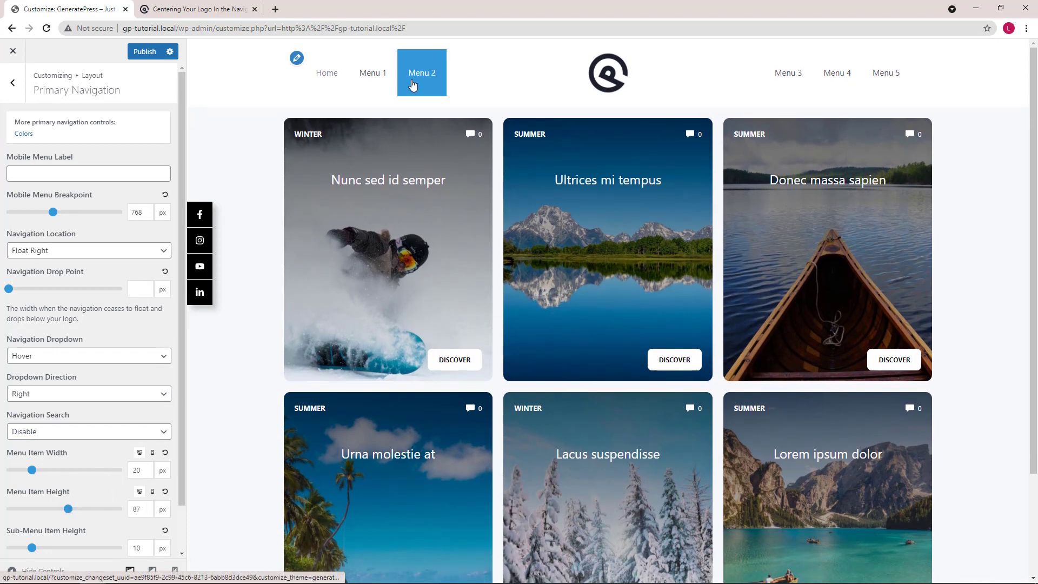
mouse_move(422, 73)
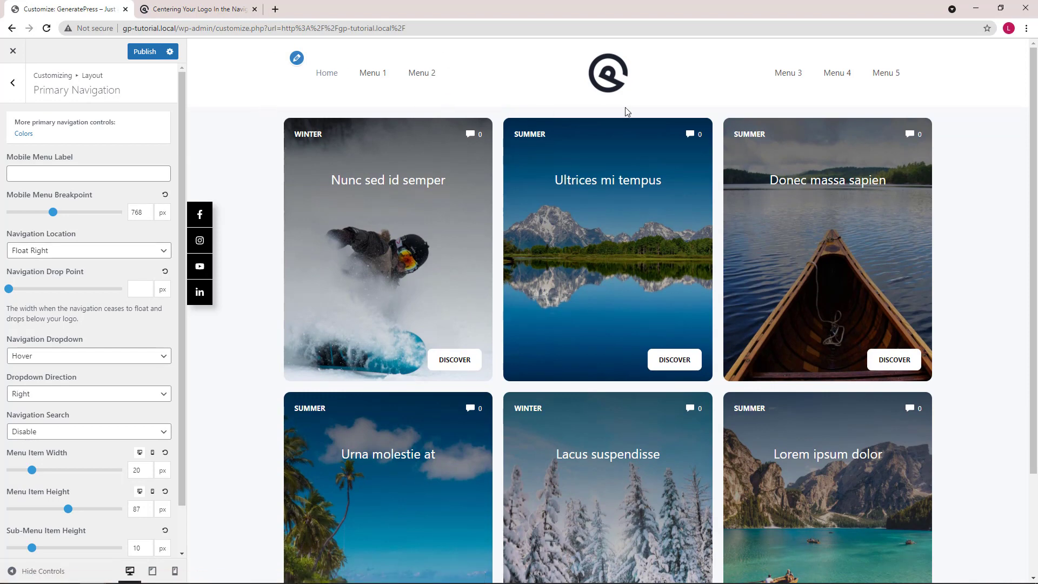
mouse_move(339, 100)
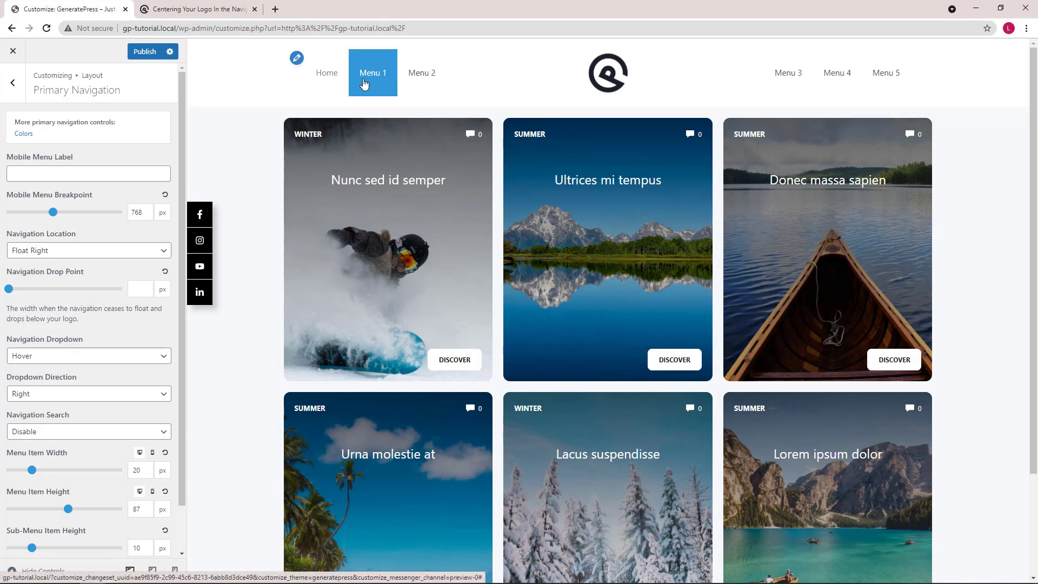
mouse_move(372, 73)
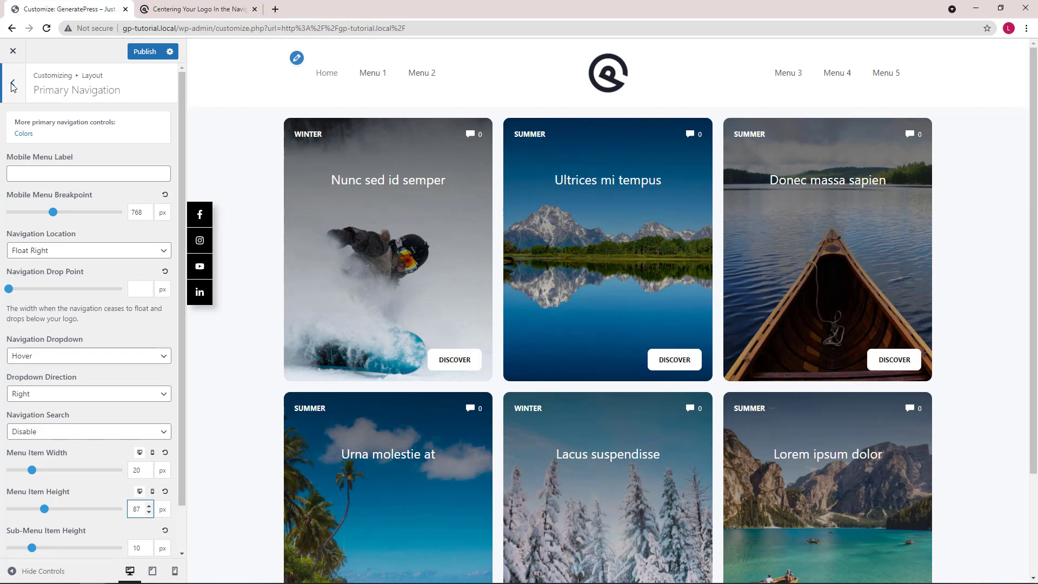
- In Site Identity, try logo widths of 100 and 130 px, then restore 80 px
left_click(12, 87)
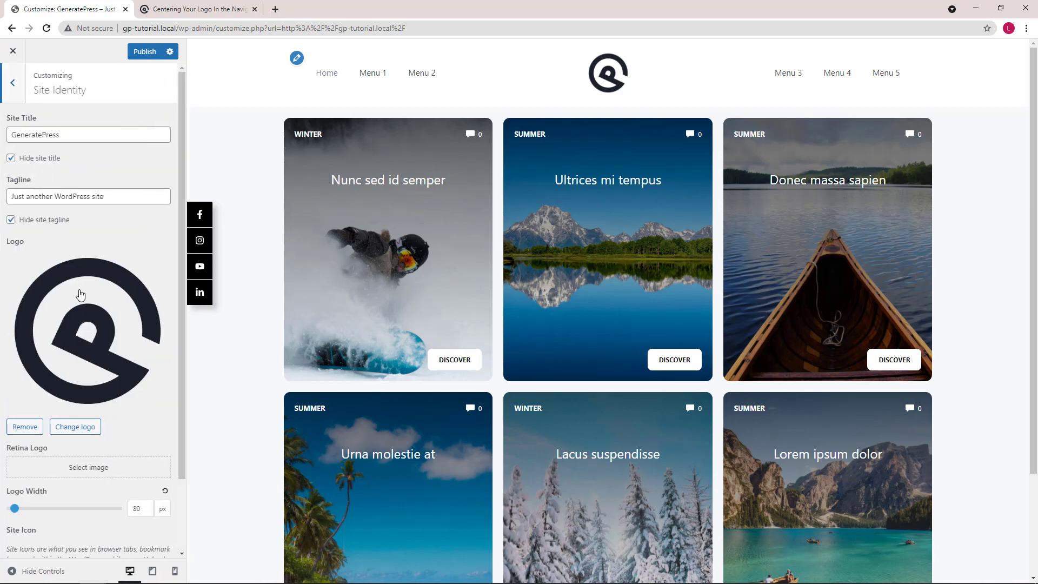
left_click_drag(12, 508, 15, 508)
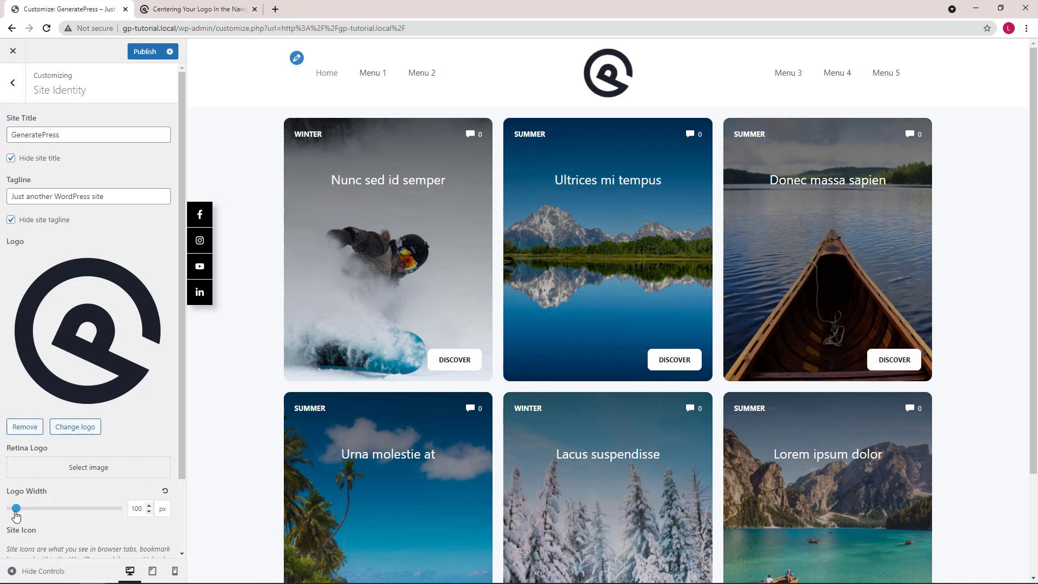
left_click_drag(16, 508, 20, 508)
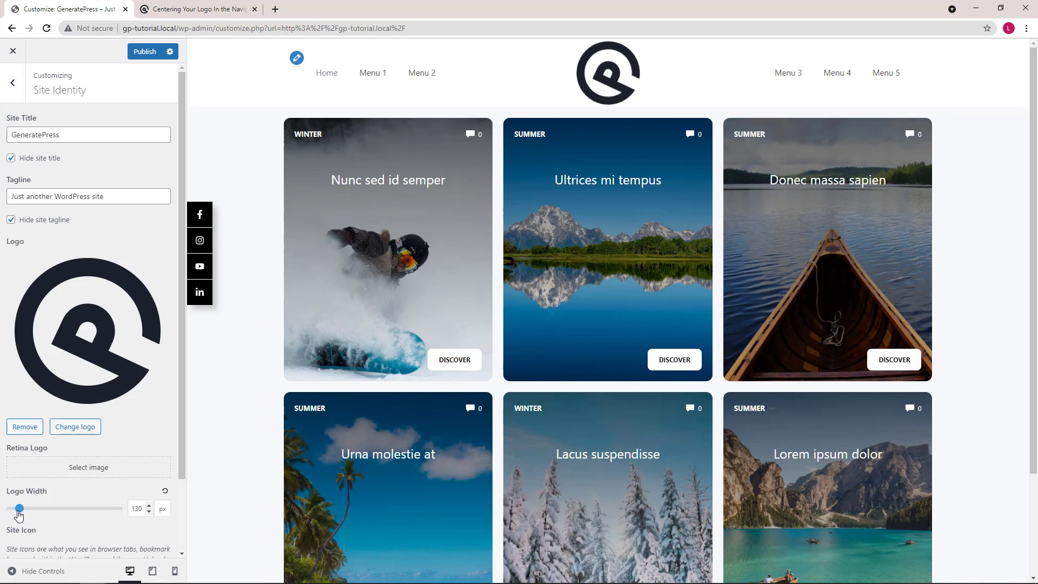
left_click_drag(19, 508, 16, 508)
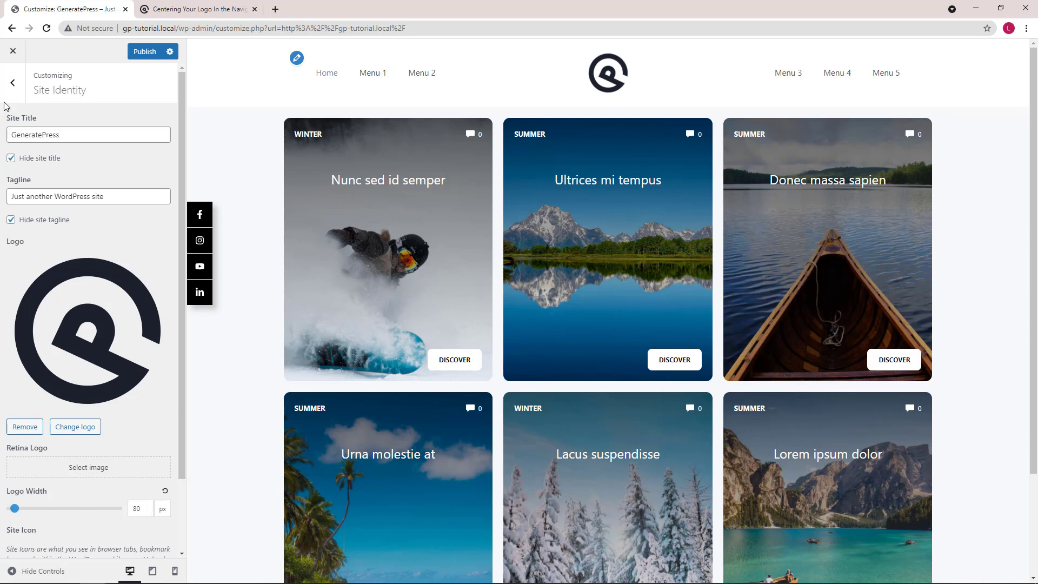
- Enable Use Navigation as Header under Layout > Header
left_click(12, 82)
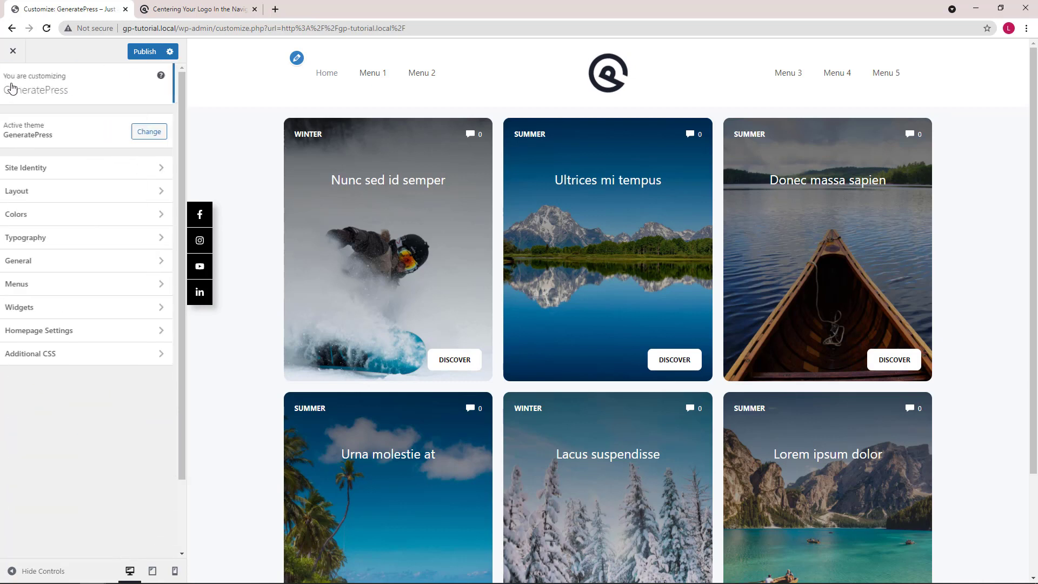
left_click(17, 191)
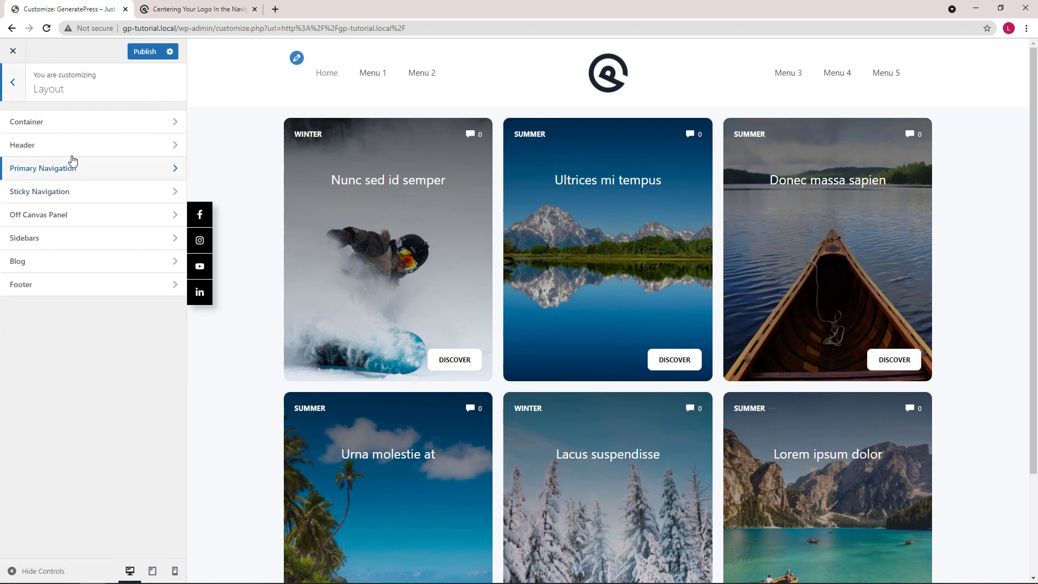
left_click(23, 145)
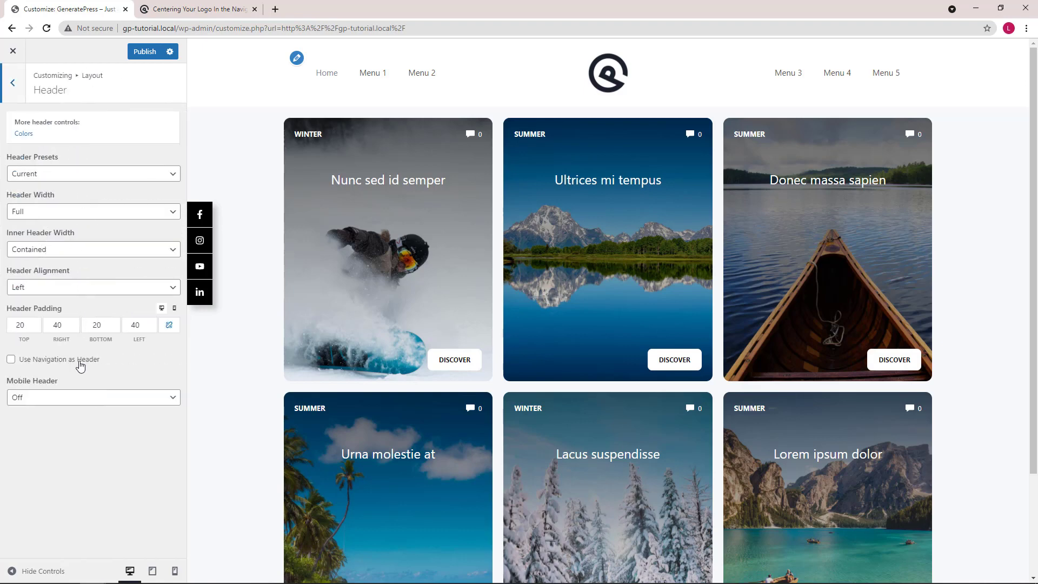
left_click(11, 359)
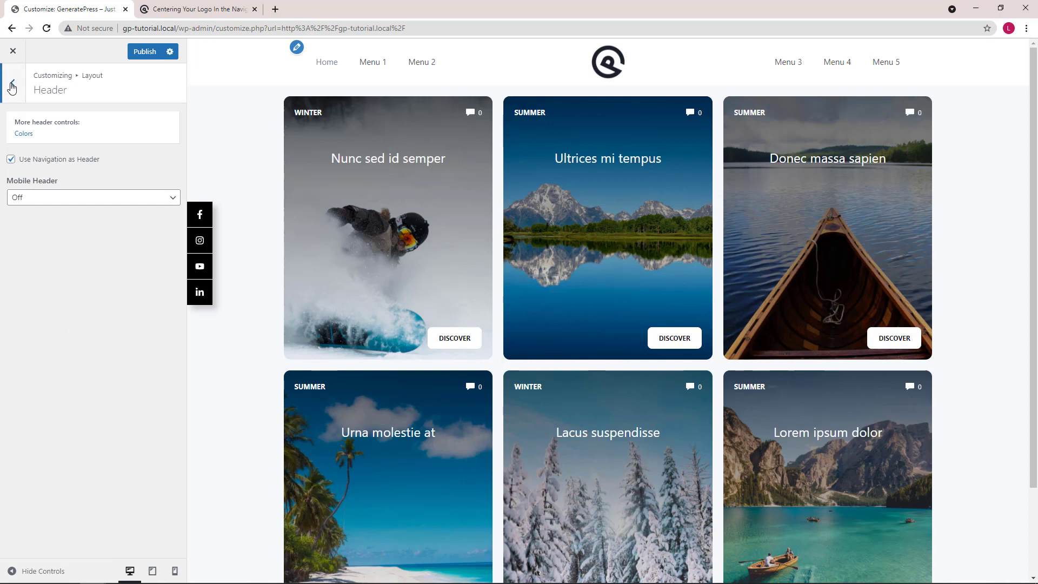
left_click(12, 87)
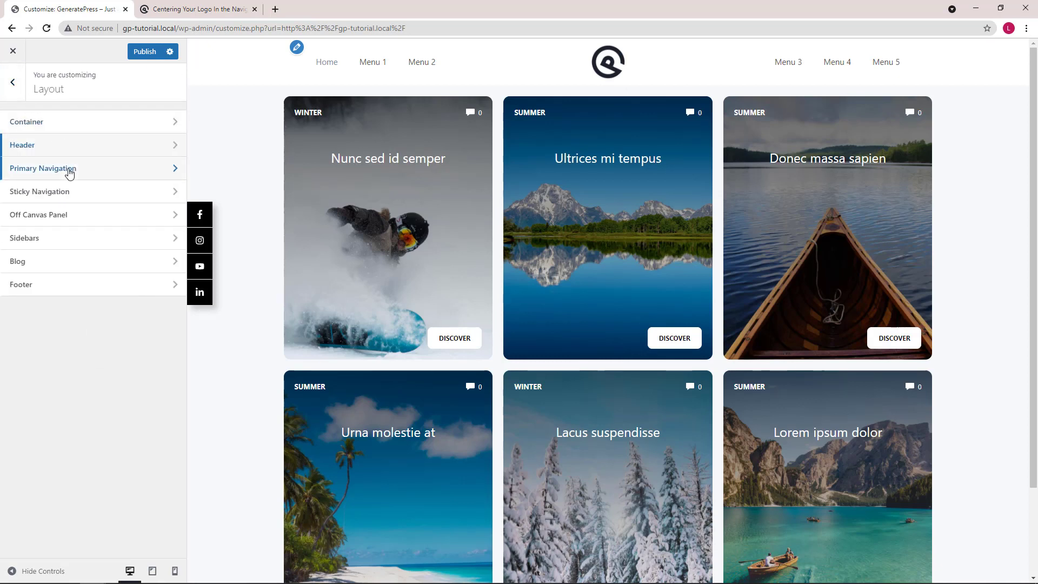
- Trial Primary Navigation Menu Item Height between 83 and 145 px, settling around 91 px
left_click(44, 168)
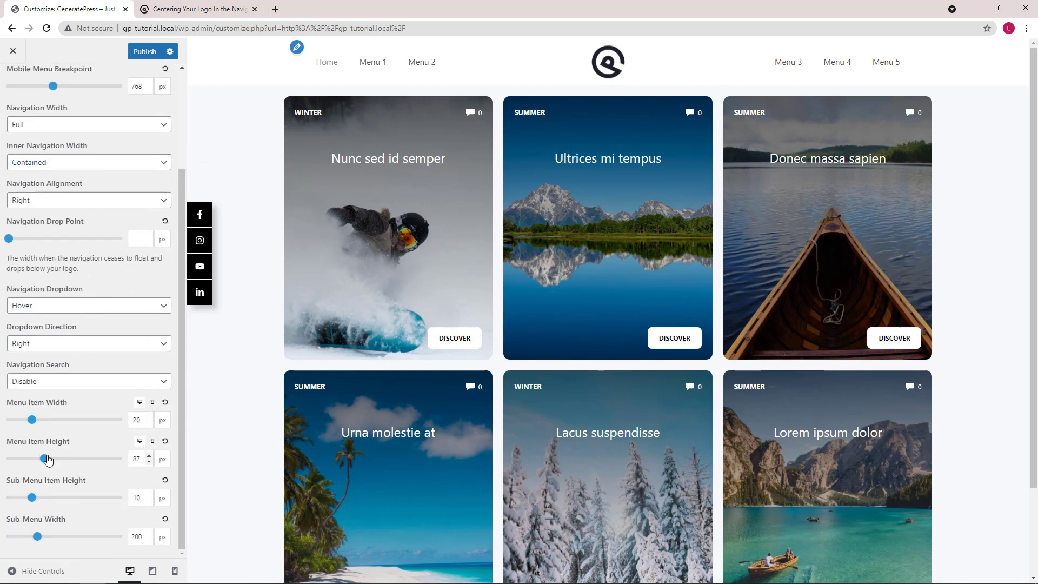
left_click_drag(48, 458, 64, 458)
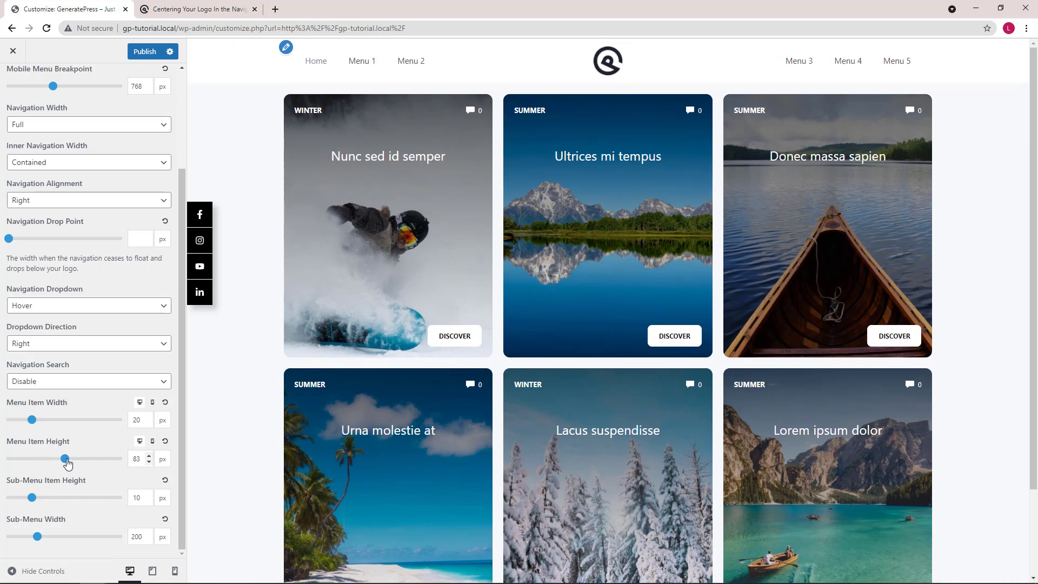
left_click_drag(64, 458, 119, 458)
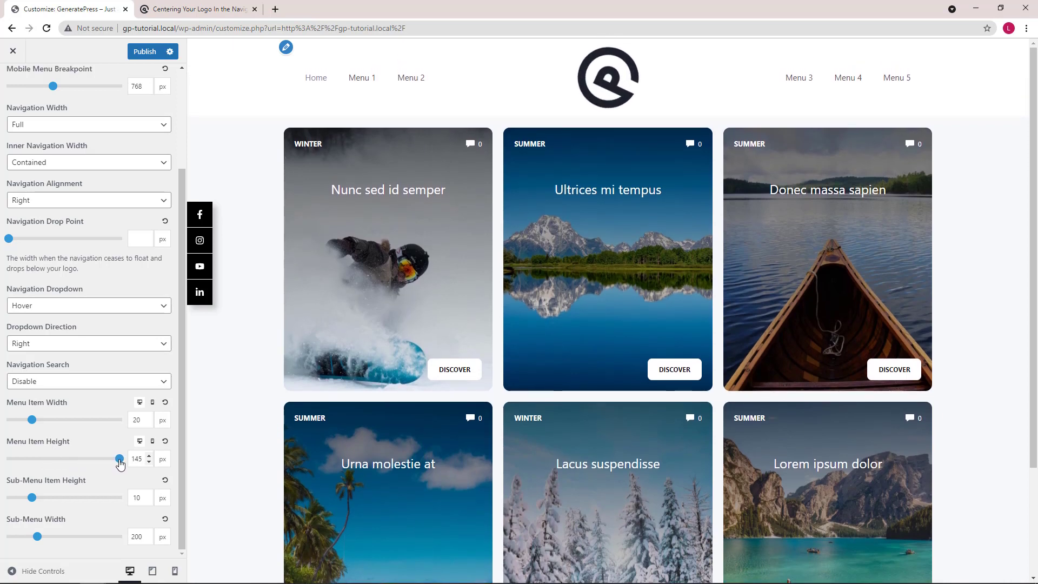
left_click_drag(119, 458, 72, 458)
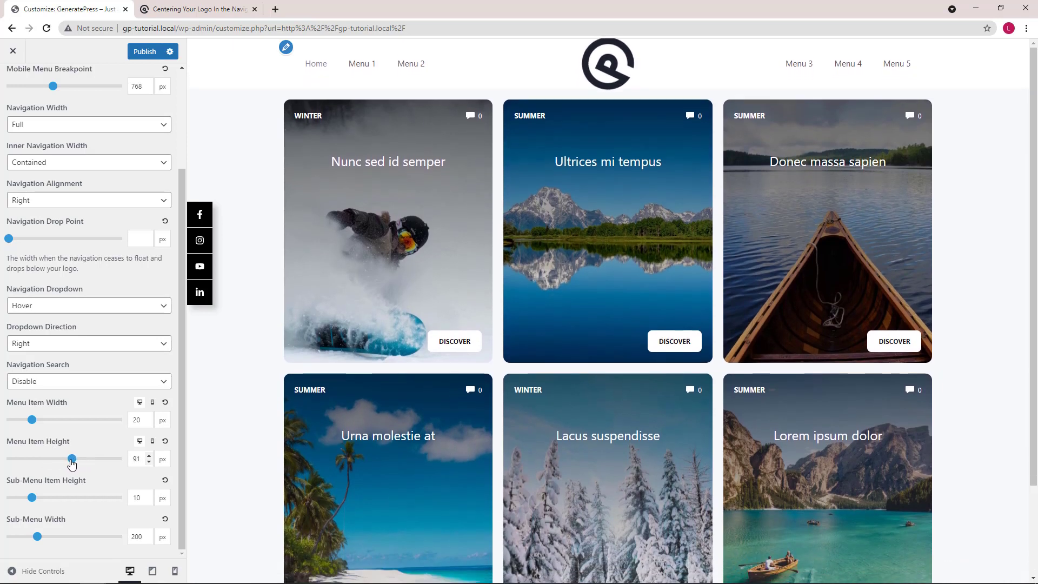
left_click_drag(71, 459, 58, 459)
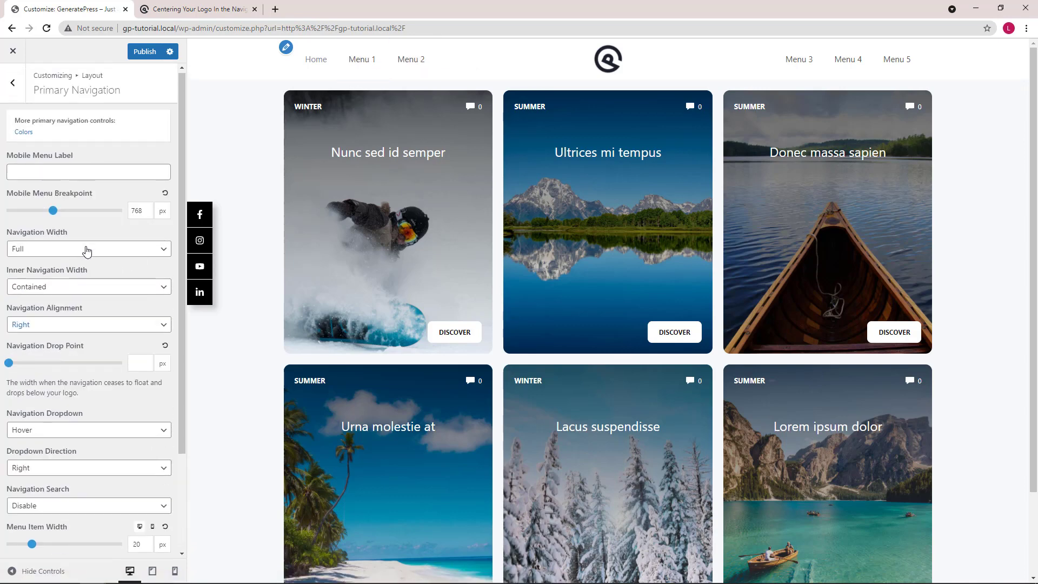
left_click(12, 82)
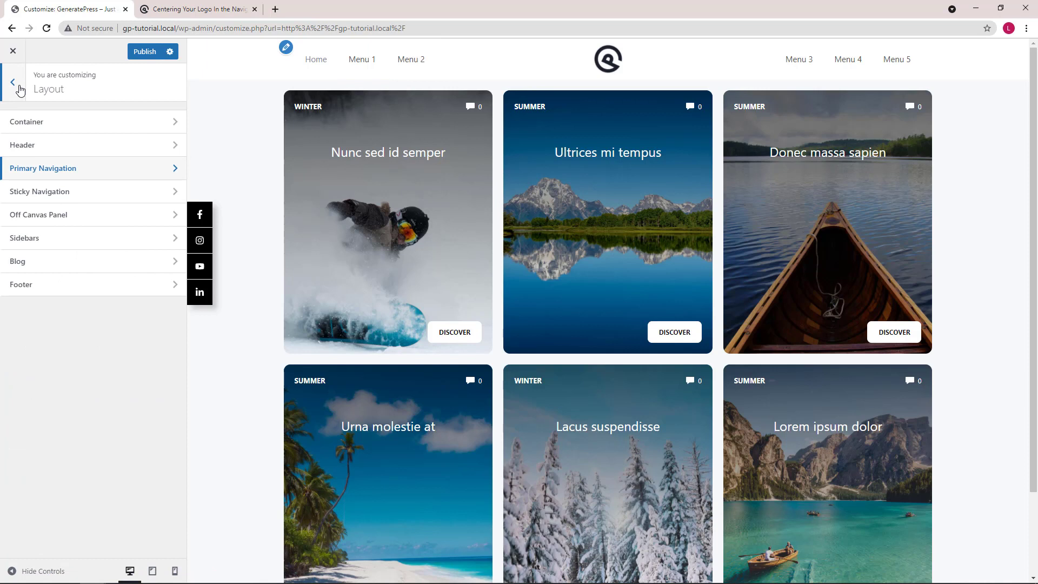
- Set the Primary Navigation parent items background to yellow and view the live site
left_click(12, 83)
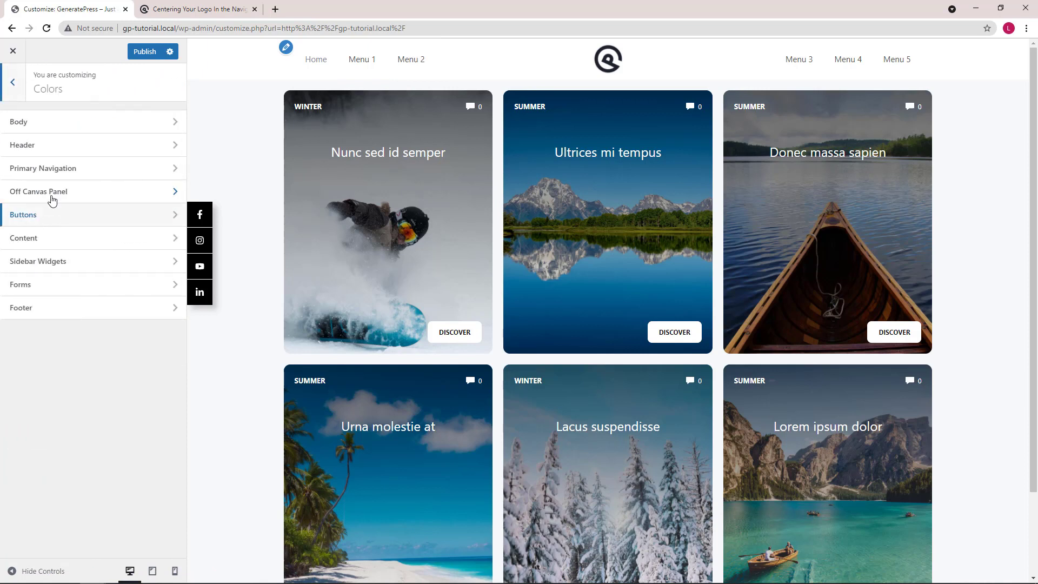
left_click(43, 167)
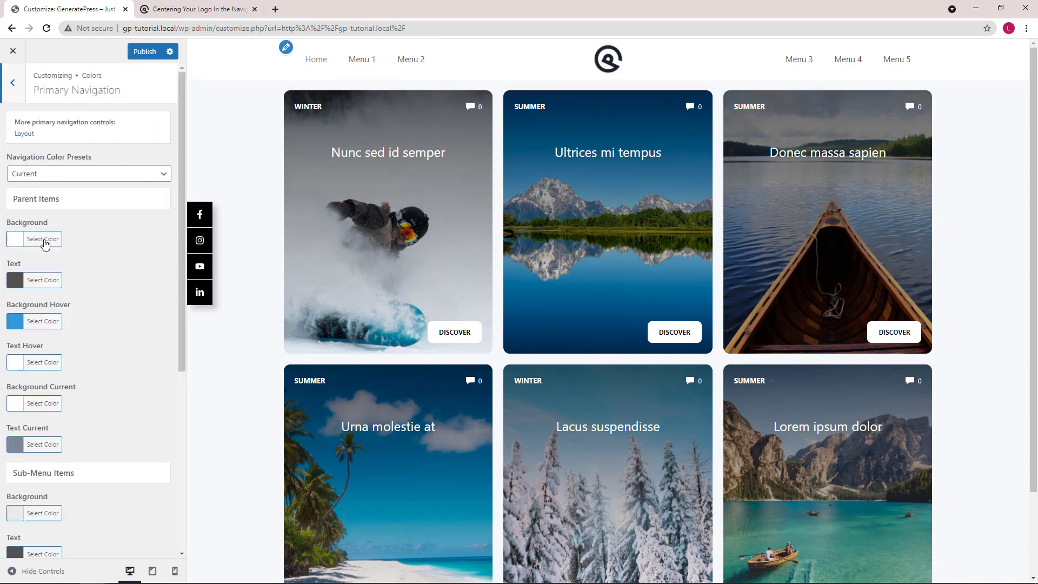
left_click(45, 239)
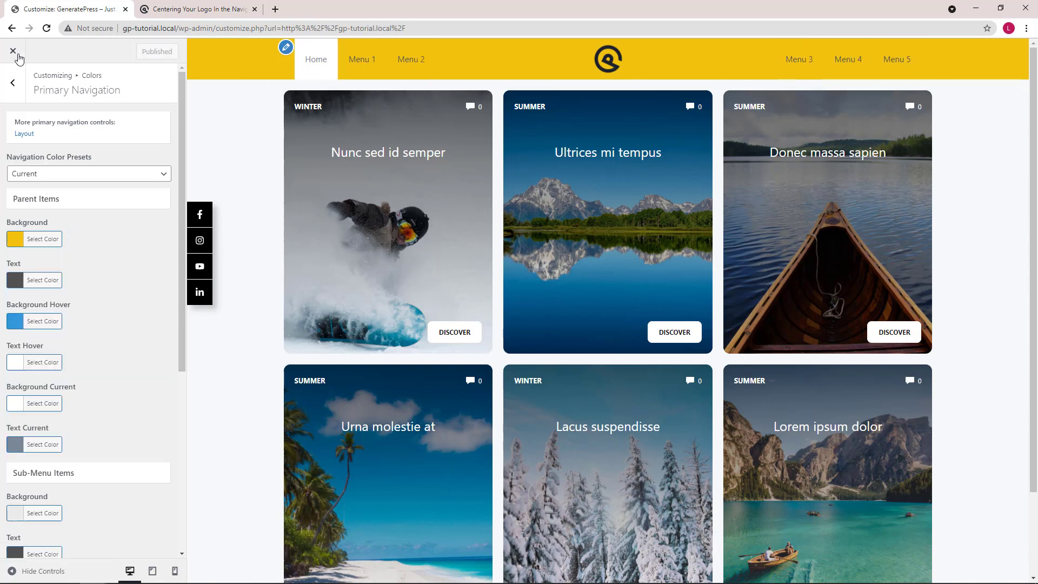
left_click(12, 51)
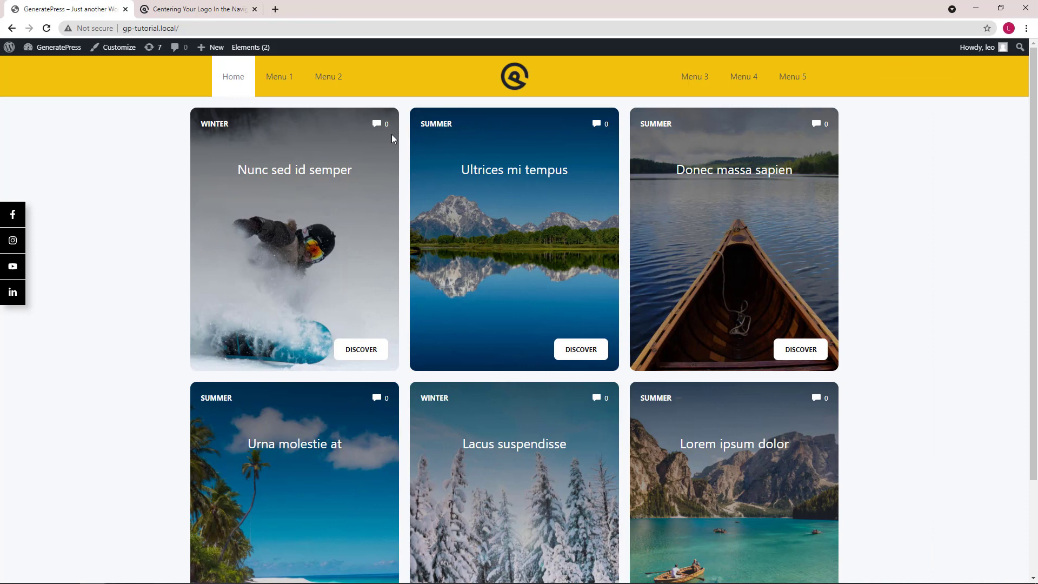